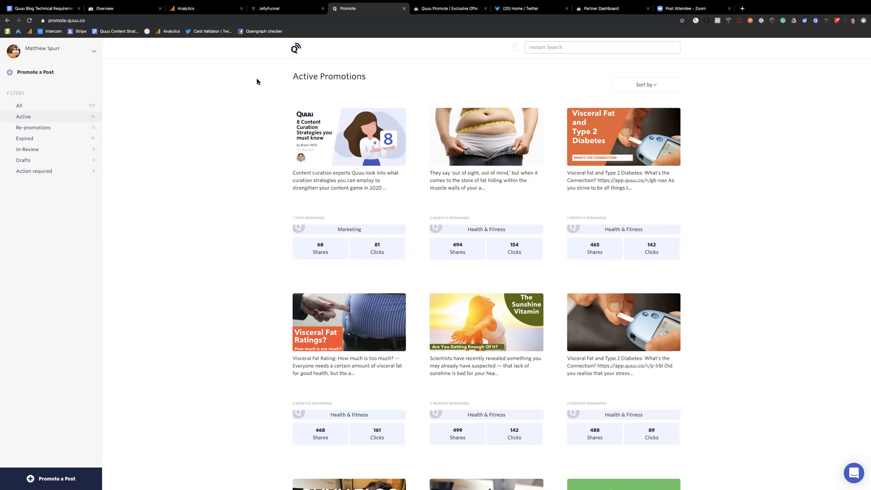
pyautogui.moveTo(223, 107)
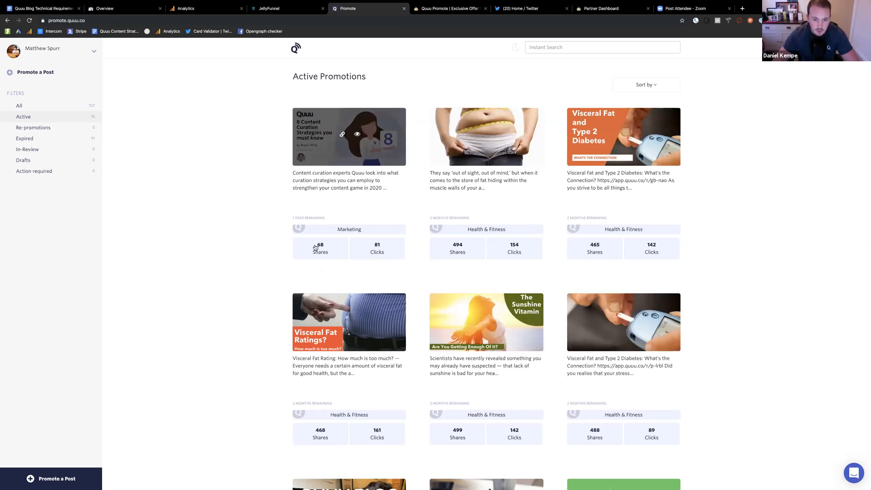
pyautogui.moveTo(359, 250)
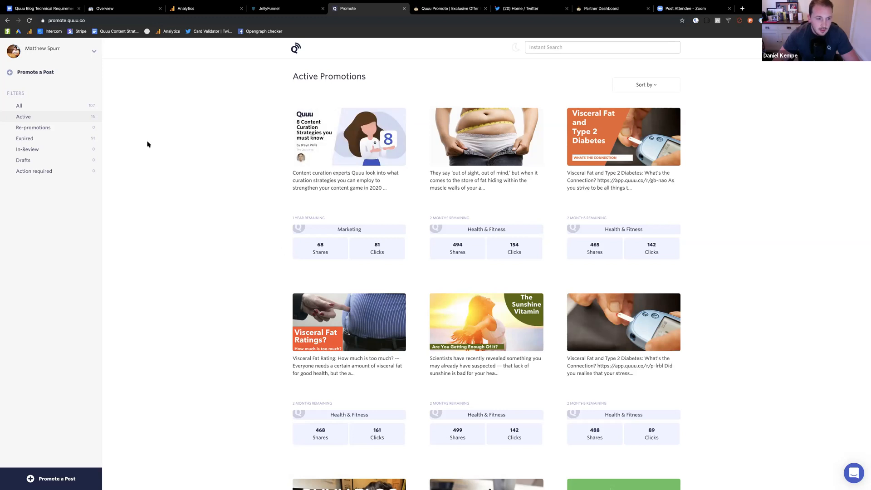
# Filter promotions to Expired, briefly viewing All, and scroll through the expired posts
pyautogui.scroll(-3)
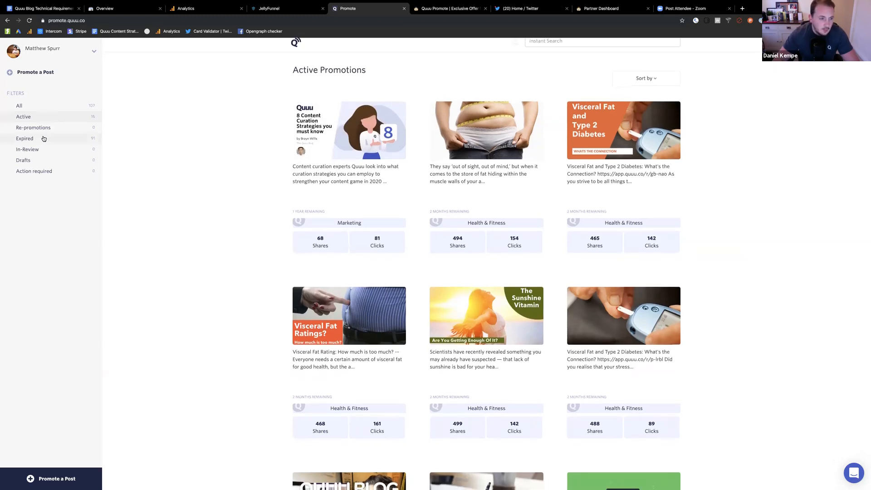
pyautogui.click(25, 139)
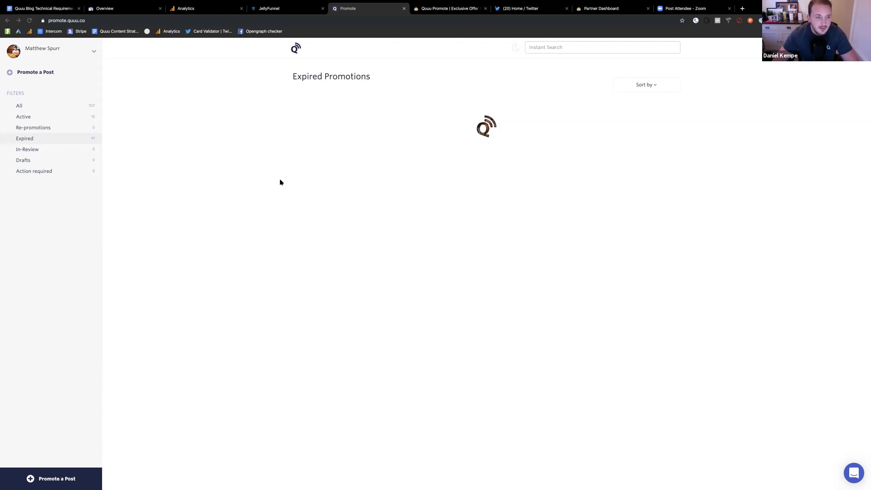
pyautogui.moveTo(249, 127)
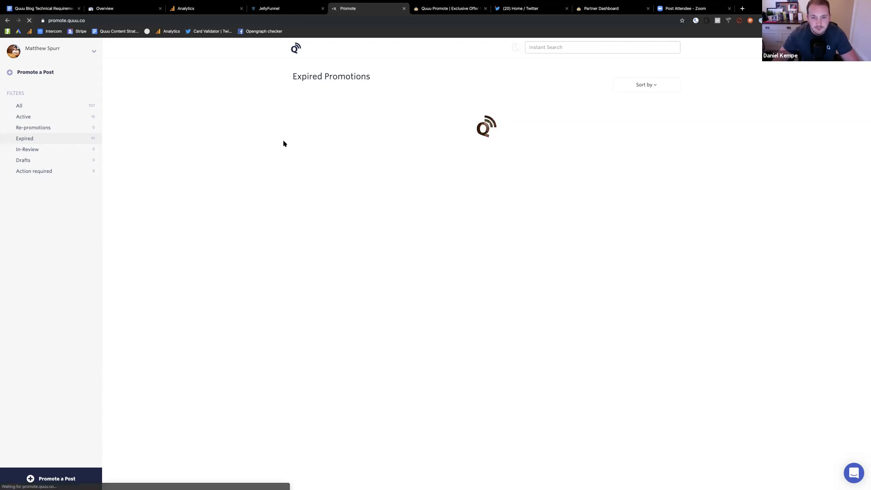
pyautogui.click(19, 106)
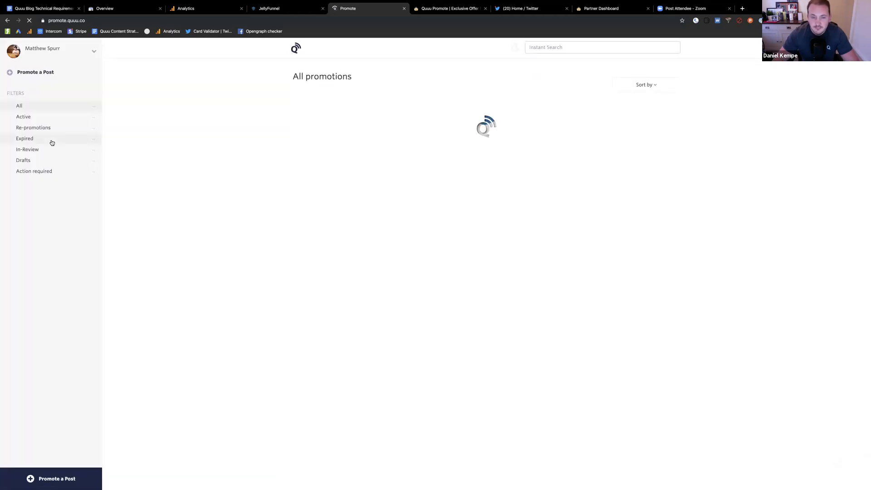
pyautogui.click(25, 139)
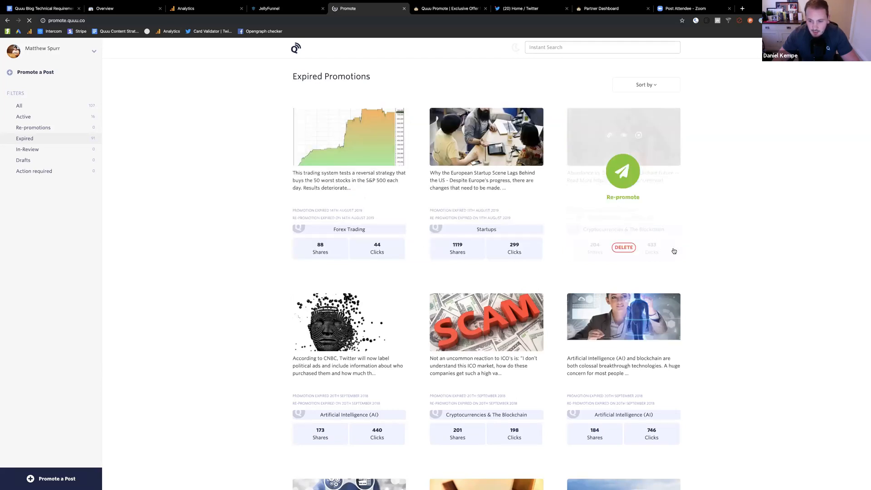
pyautogui.scroll(-3)
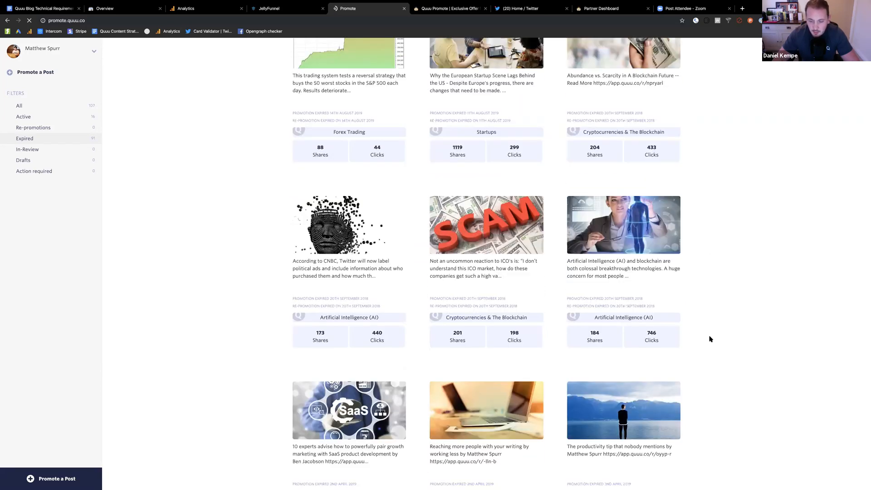
pyautogui.scroll(-3)
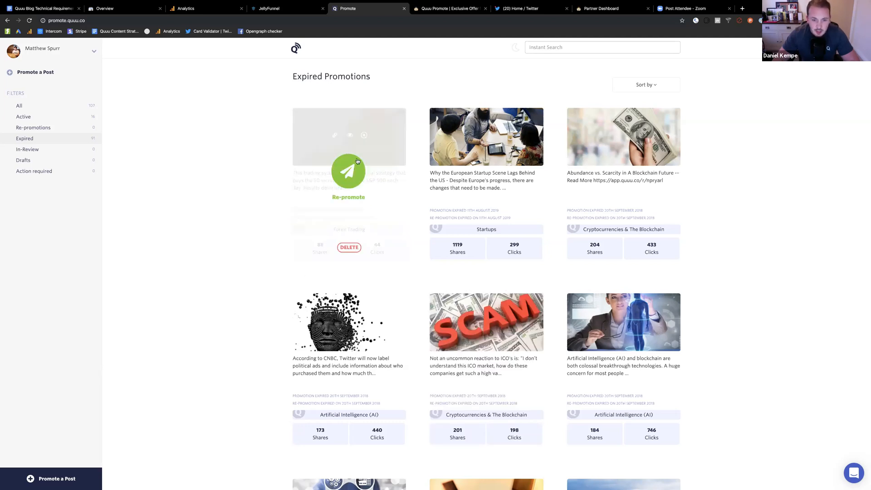
# Start a Promote a Post form for the blog.quuu.co remote working tips article
pyautogui.click(349, 170)
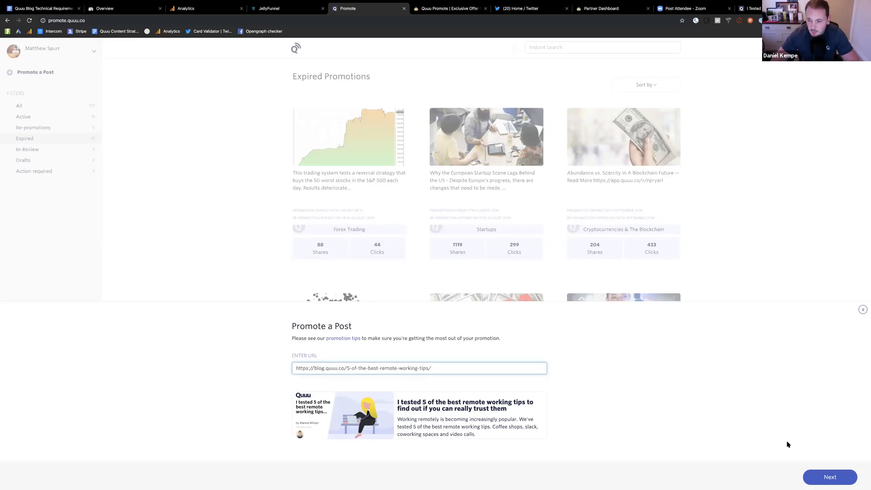
# Search 'rem' and assign the Remote Working & Distributed Teams category
pyautogui.click(829, 477)
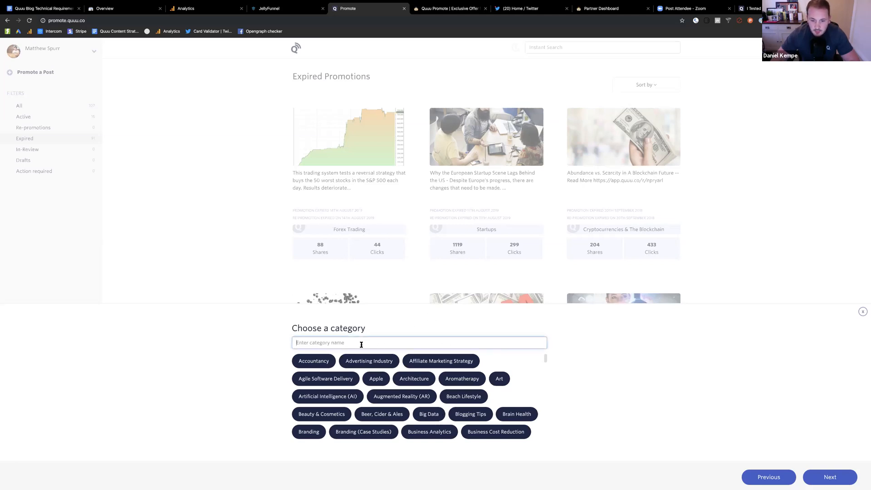
pyautogui.write('remote')
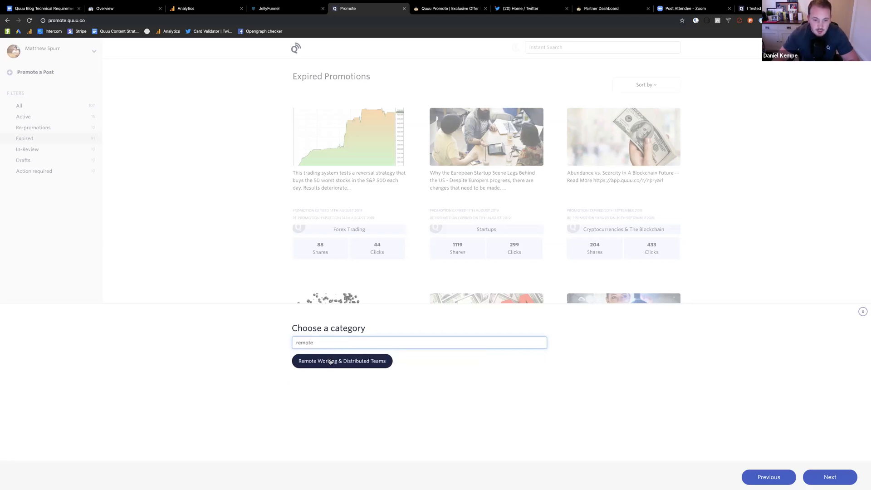
pyautogui.click(341, 360)
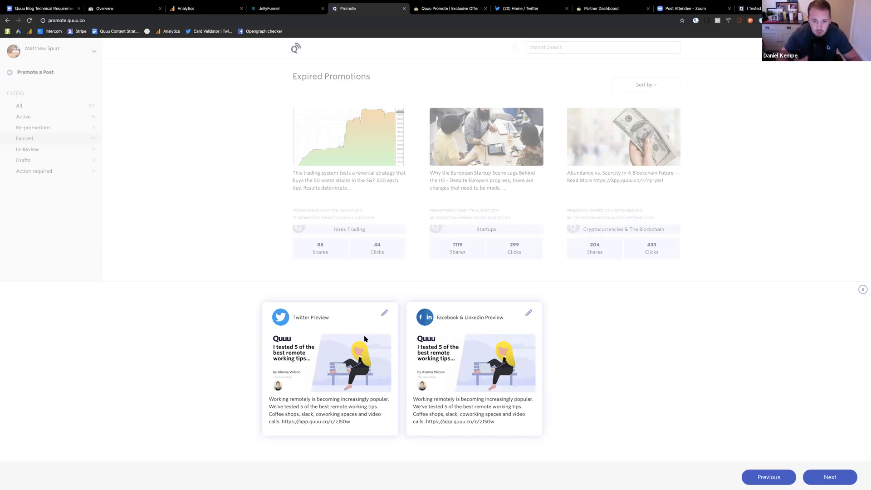
pyautogui.moveTo(453, 344)
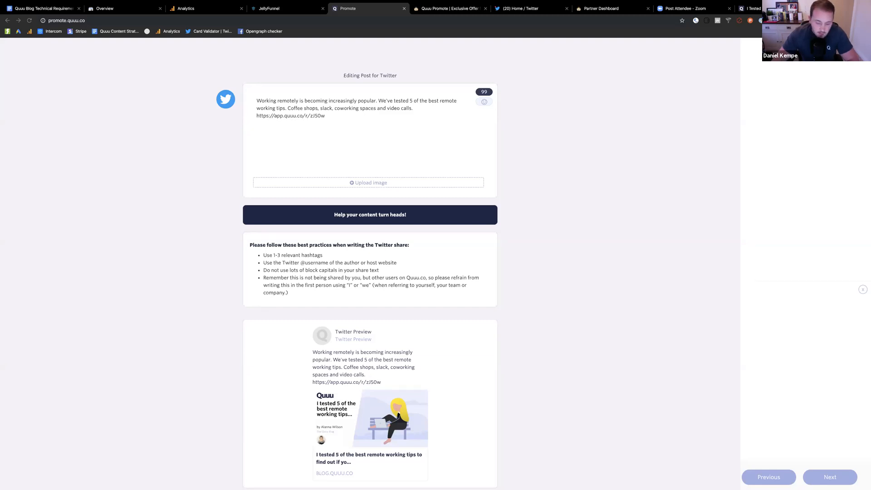
# Move the short link after the questions in the Twitter share and save it
pyautogui.click(420, 109)
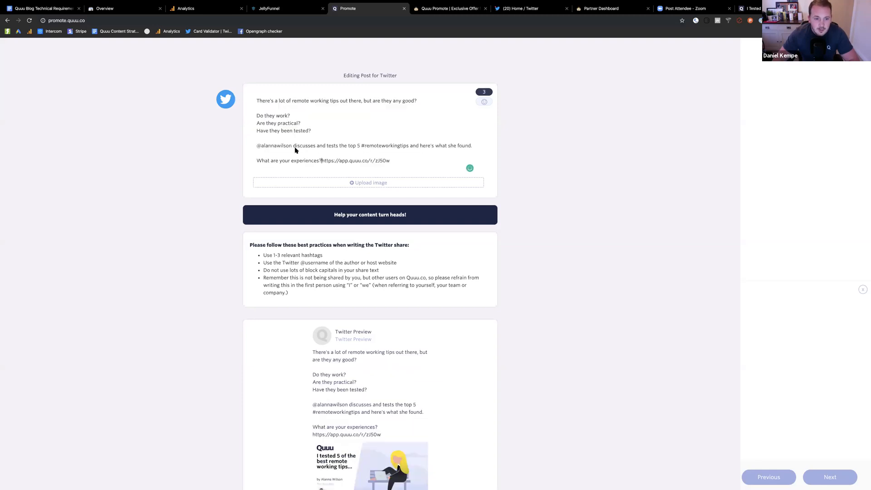
pyautogui.moveTo(321, 160); pyautogui.dragTo(389, 161)
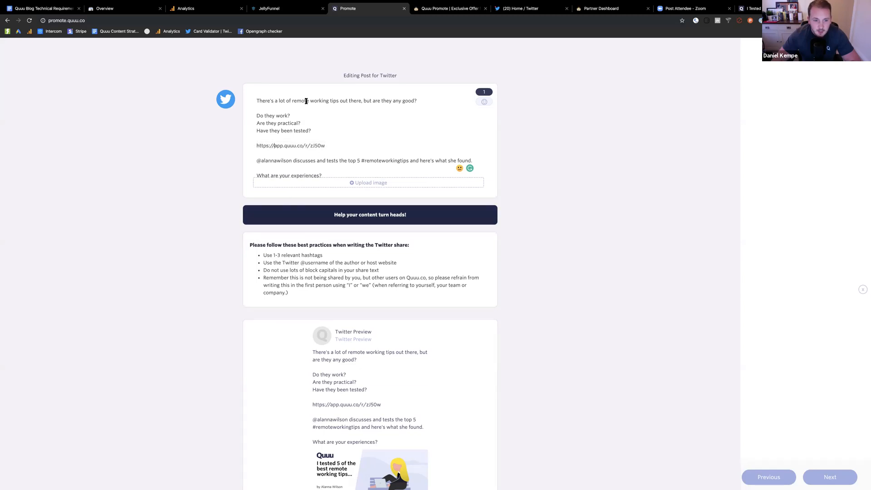
pyautogui.moveTo(327, 130)
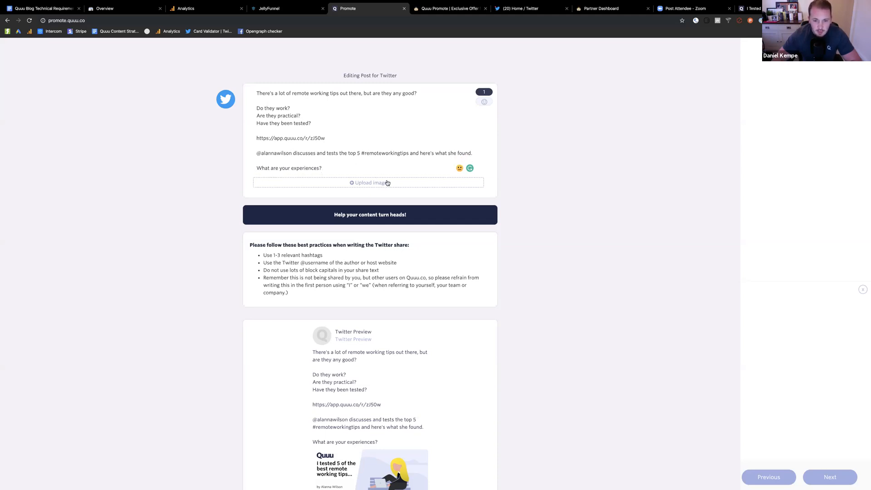
pyautogui.scroll(-3)
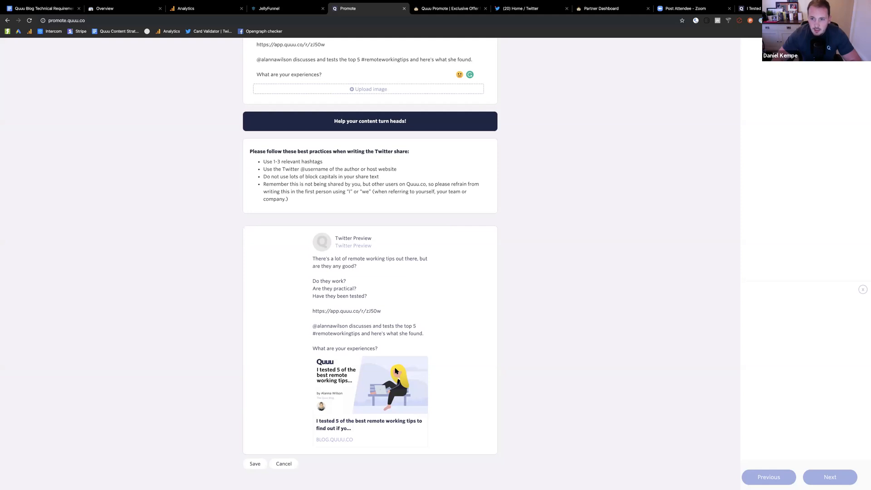
pyautogui.moveTo(375, 357)
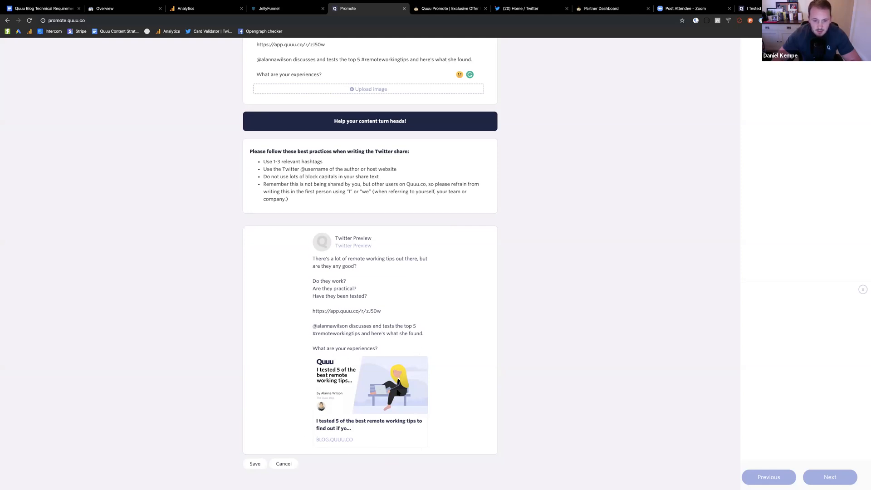
pyautogui.moveTo(308, 371)
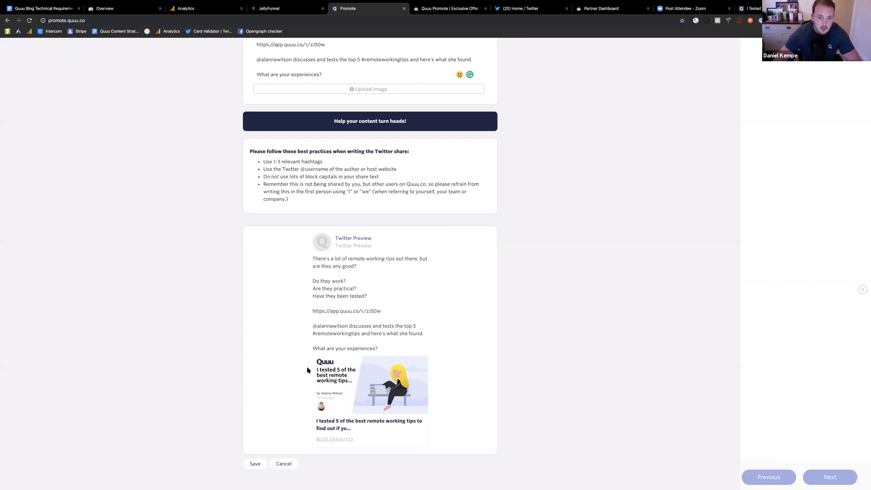
pyautogui.click(255, 464)
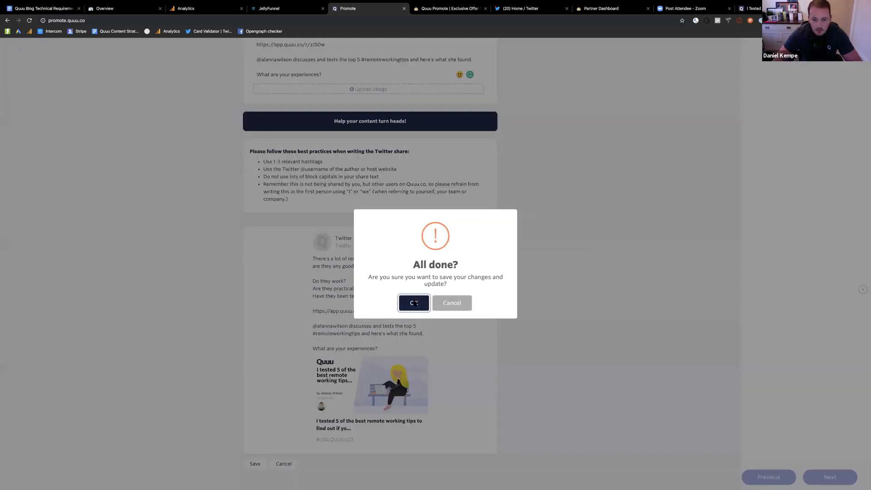
pyautogui.click(413, 303)
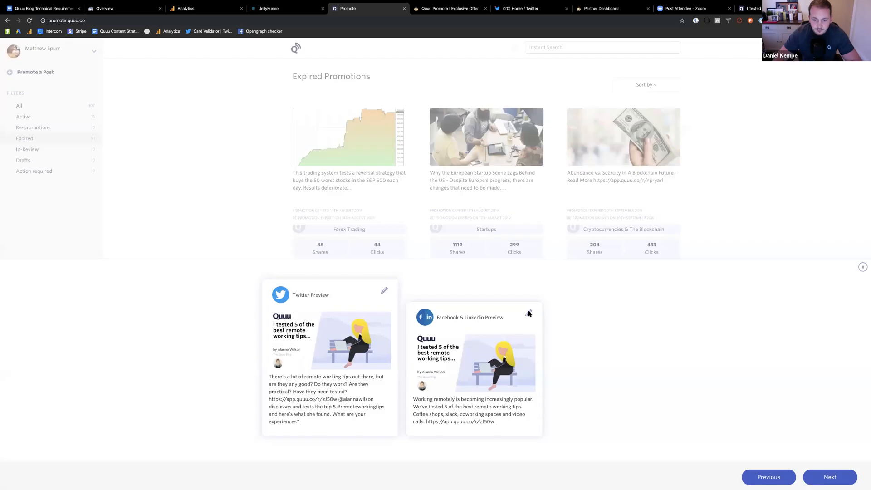
# Replace the Facebook & LinkedIn share with the questions-and-author text and save it
pyautogui.click(528, 312)
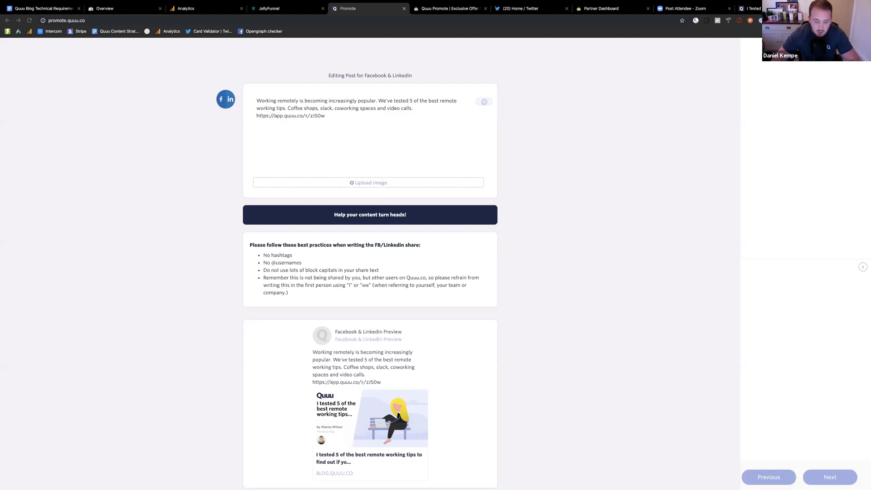
pyautogui.click(414, 109)
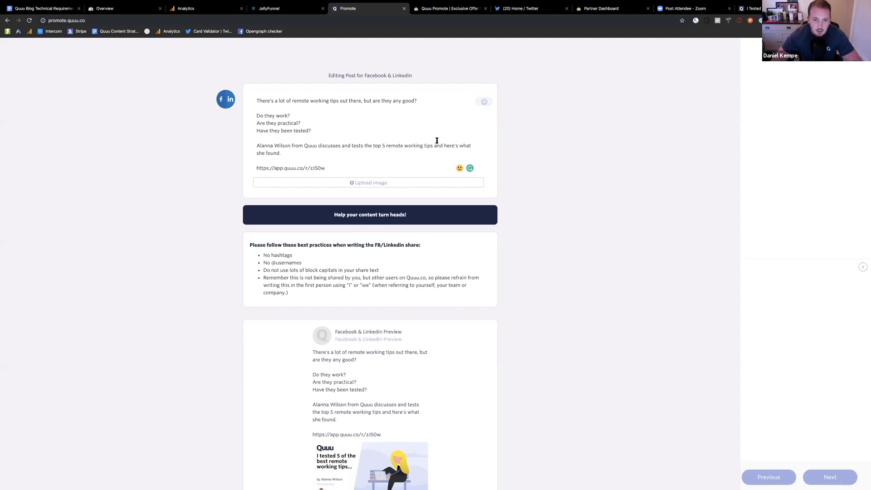
pyautogui.scroll(-3)
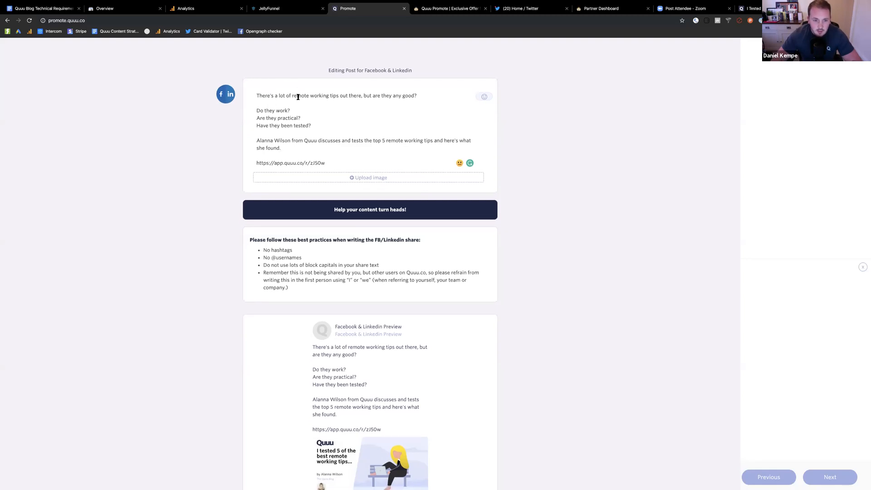
pyautogui.moveTo(484, 183)
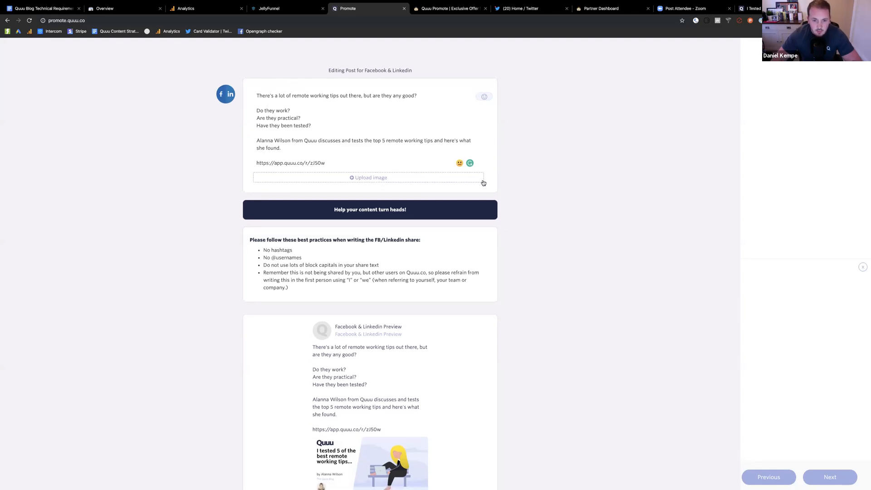
pyautogui.scroll(-3)
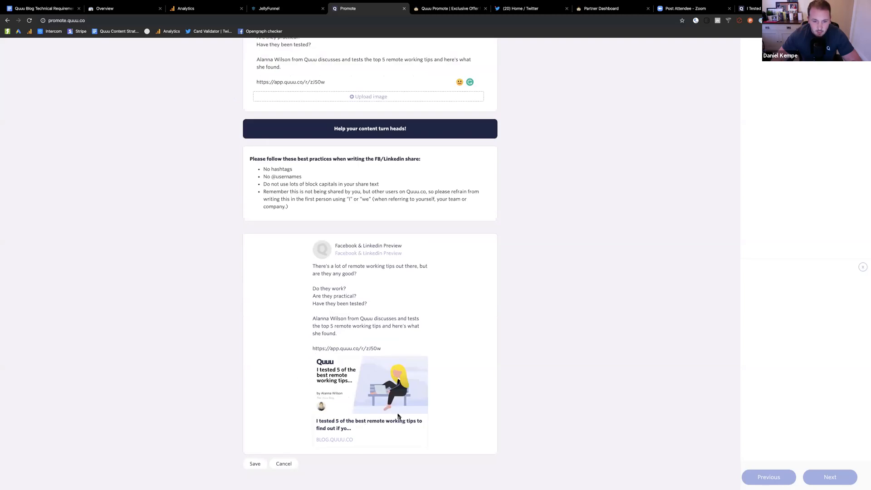
pyautogui.click(254, 464)
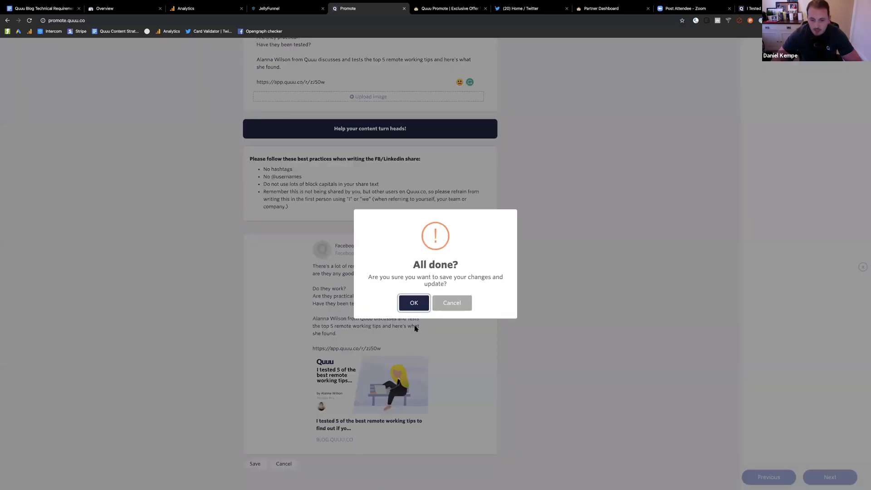
pyautogui.click(413, 302)
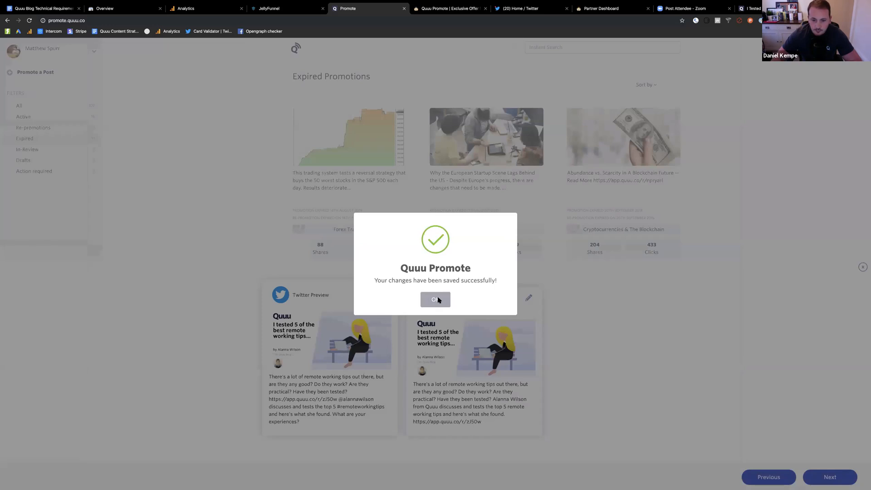
pyautogui.click(435, 299)
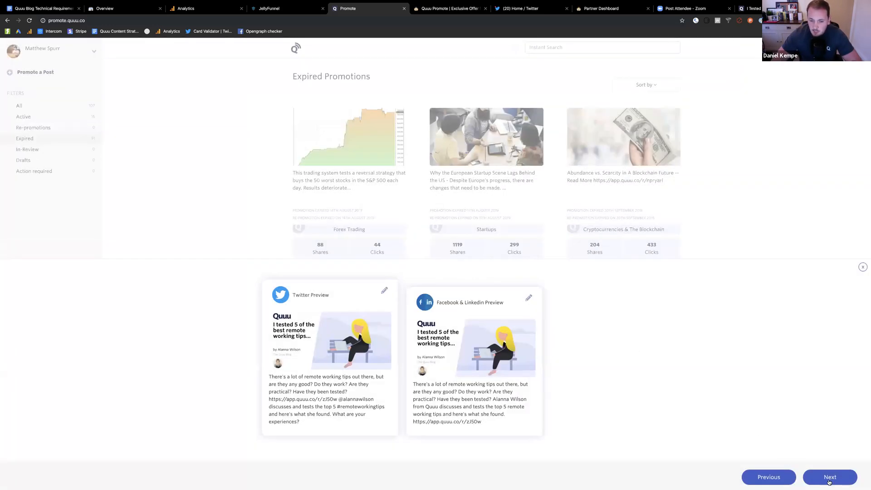
# Advance to the Submit Promotion step and submit the remote working post
pyautogui.click(829, 477)
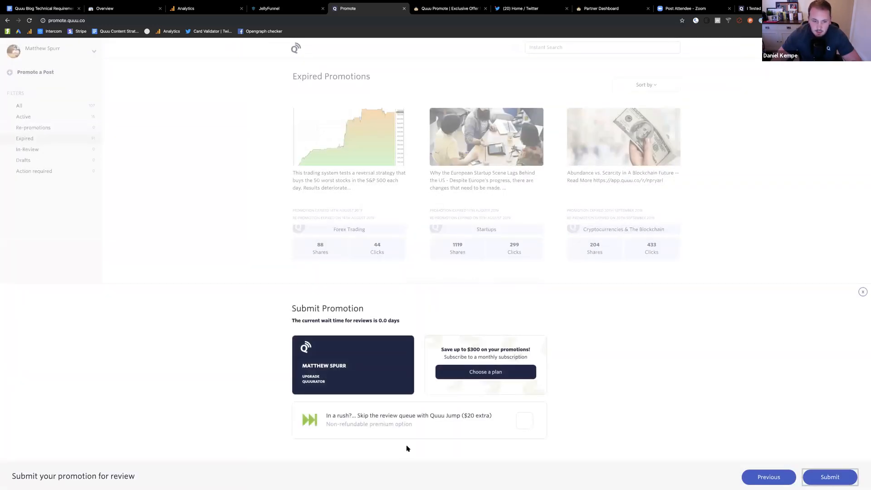
pyautogui.moveTo(600, 304)
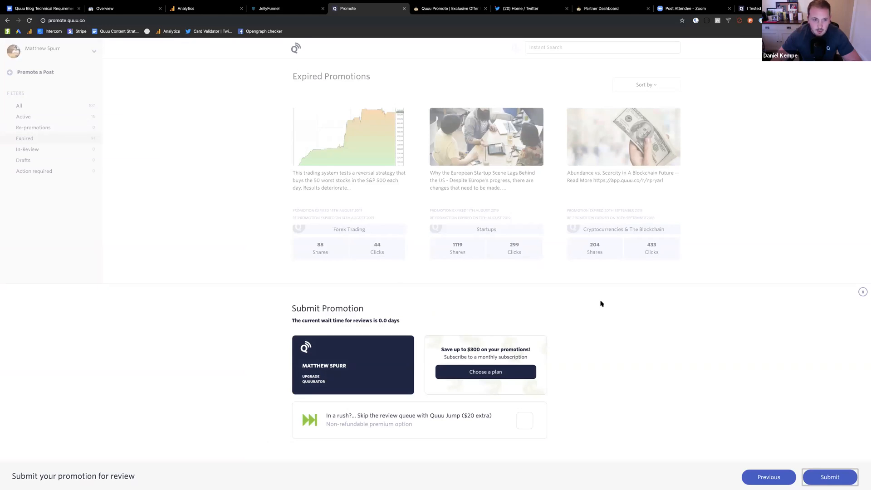
pyautogui.moveTo(242, 329)
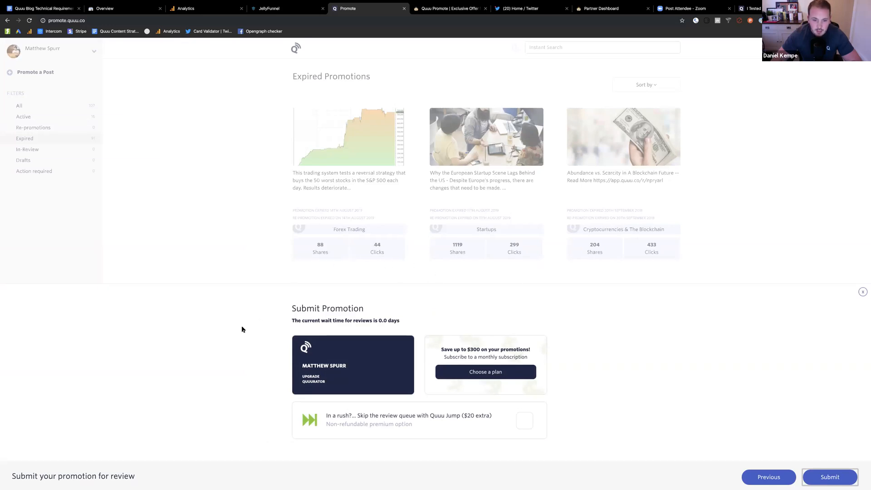
pyautogui.moveTo(582, 339)
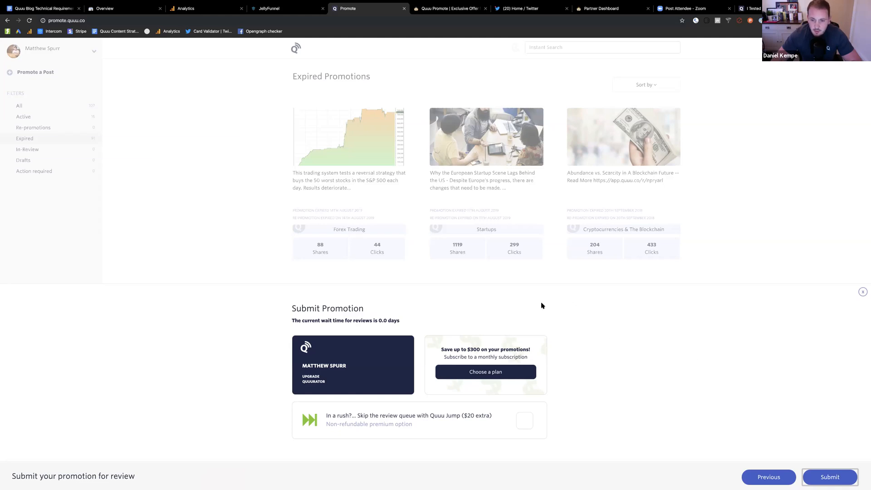
pyautogui.moveTo(418, 251)
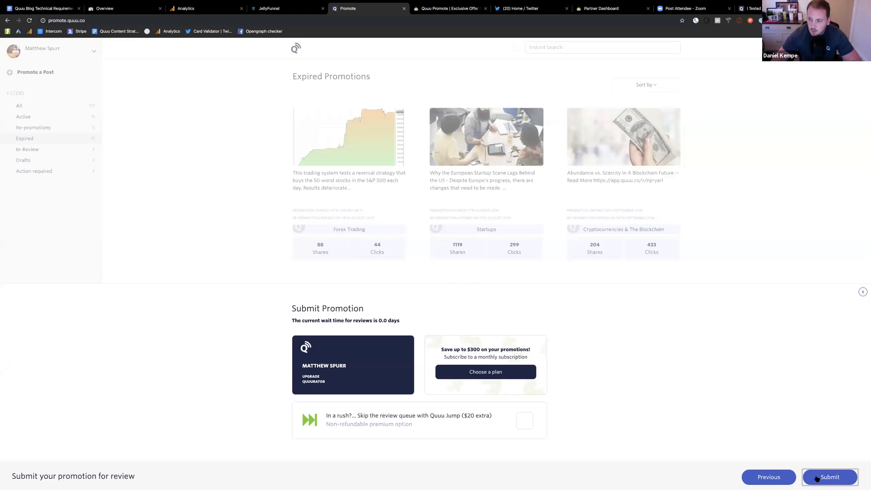
pyautogui.click(829, 477)
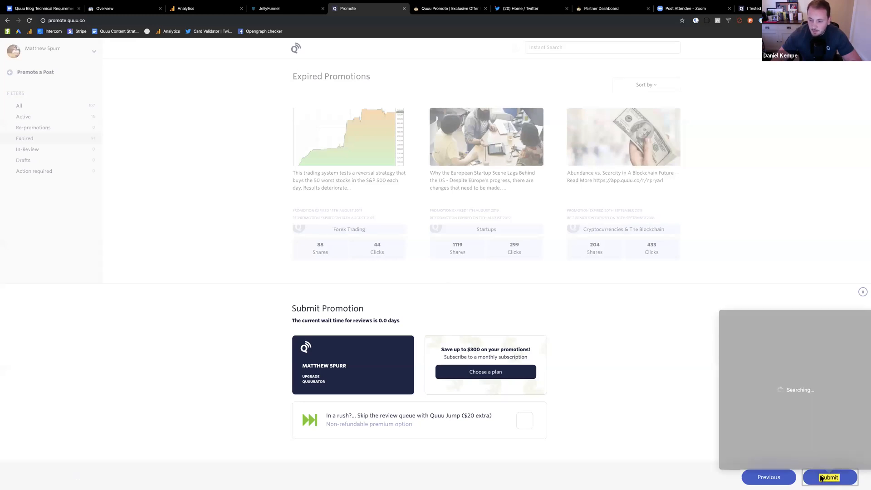
# Dismiss the 'Your post is now in review' dialog and scroll the promotions list
pyautogui.click(829, 477)
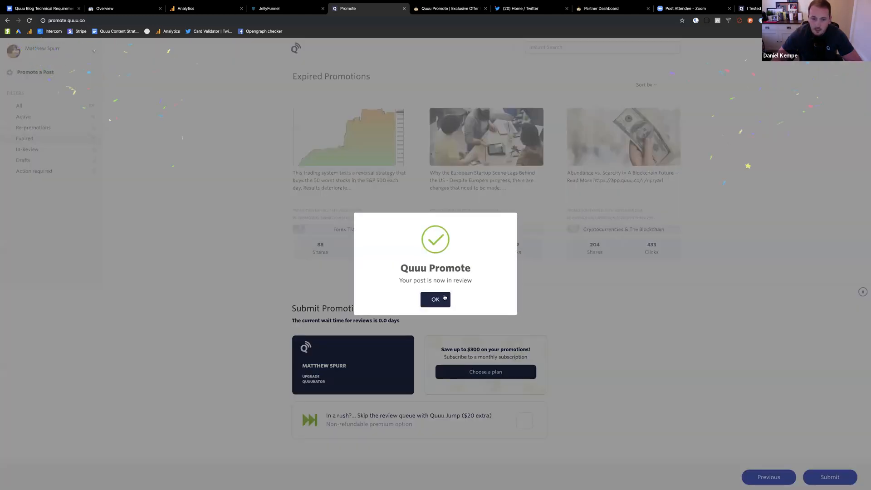
pyautogui.click(436, 299)
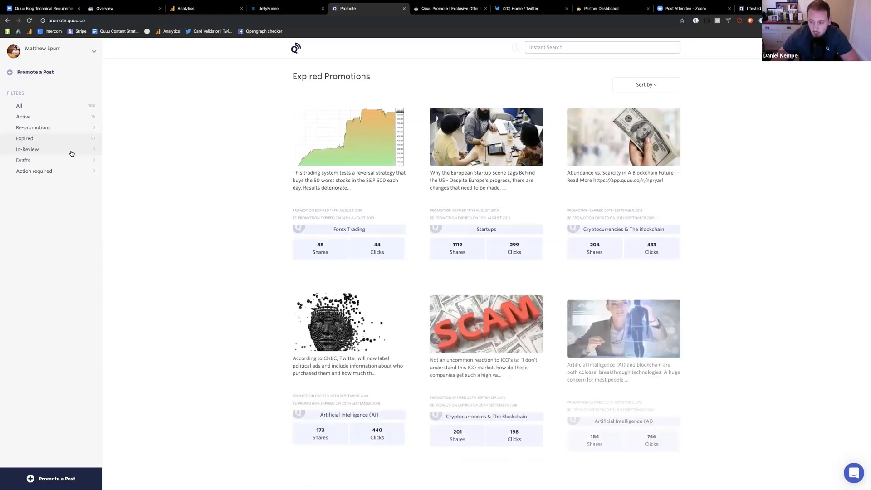
pyautogui.scroll(-3)
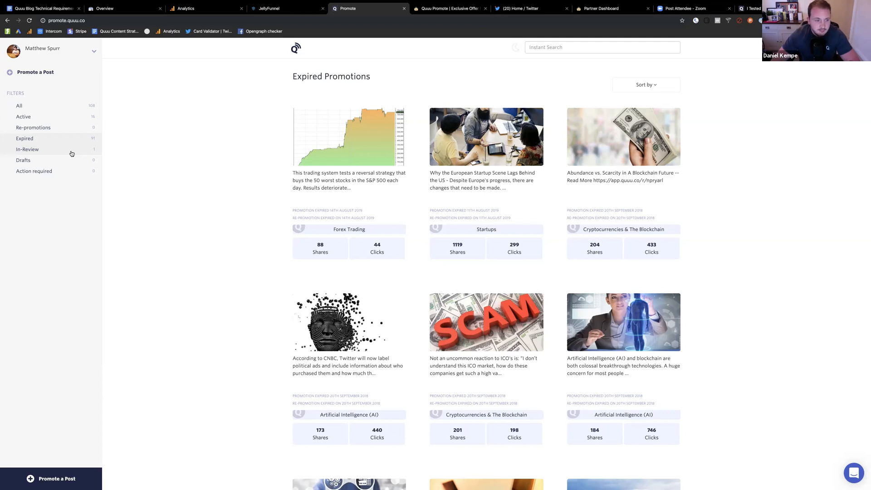
# Filter promotions to In Review, listing the remote working tips post with 0 shares
pyautogui.click(27, 149)
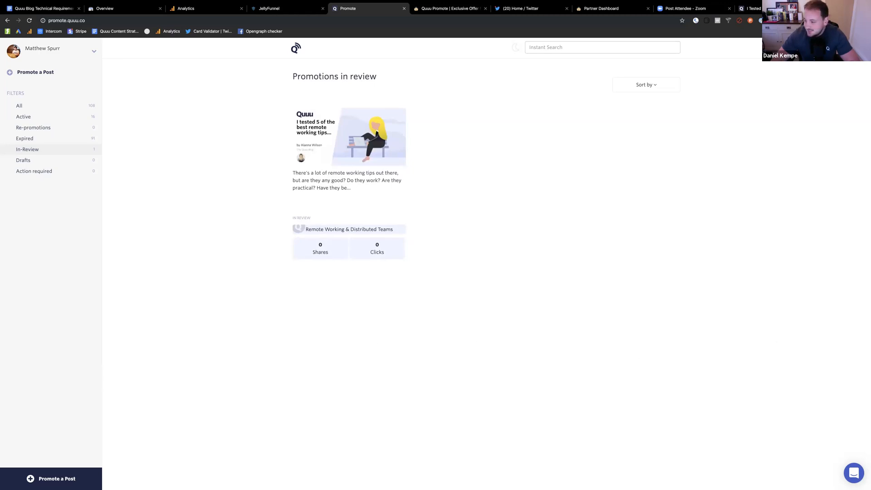
pyautogui.moveTo(579, 247)
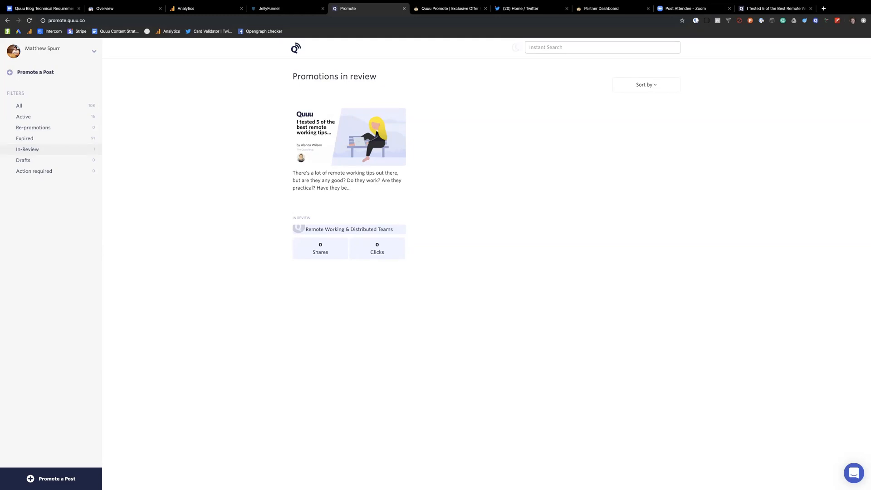
pyautogui.moveTo(523, 201)
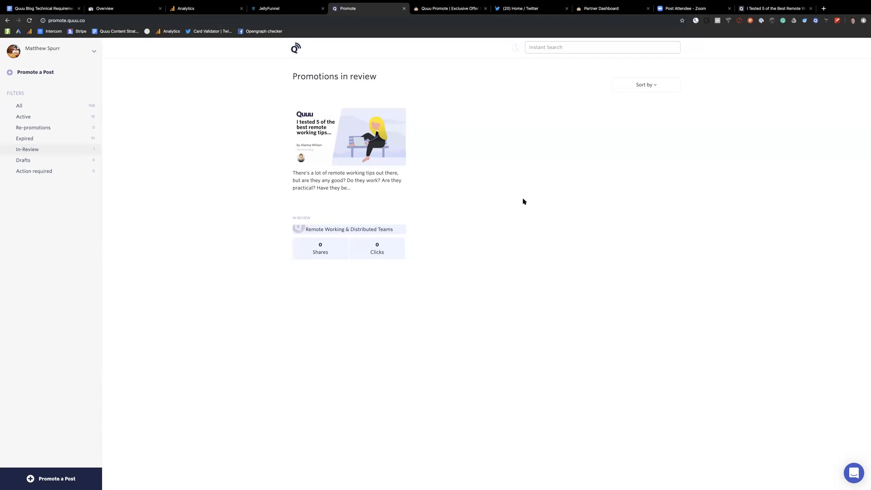
pyautogui.moveTo(183, 171)
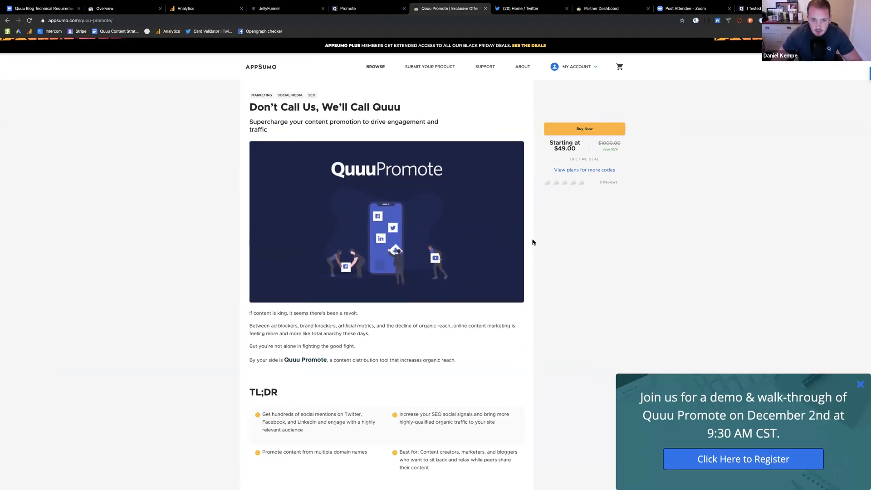
# Scroll to the Single $49, Double $98, Multiple $147 tiers and check code quantities
pyautogui.scroll(-3)
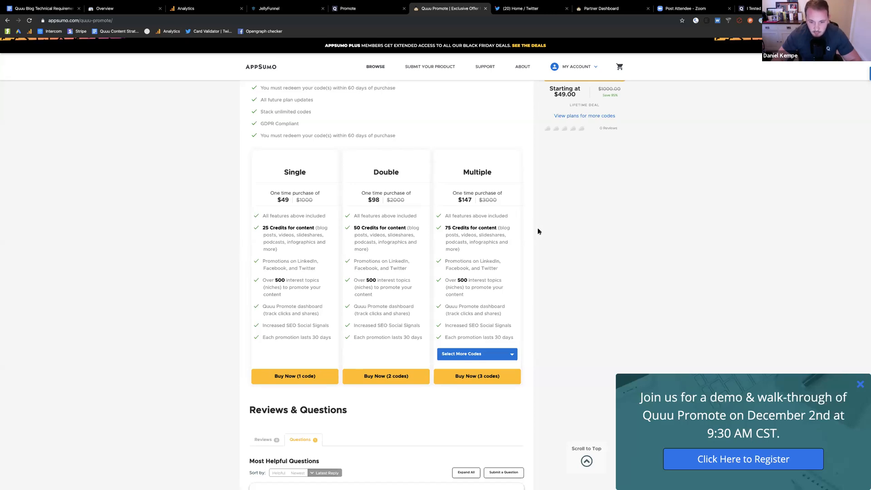
pyautogui.scroll(-3)
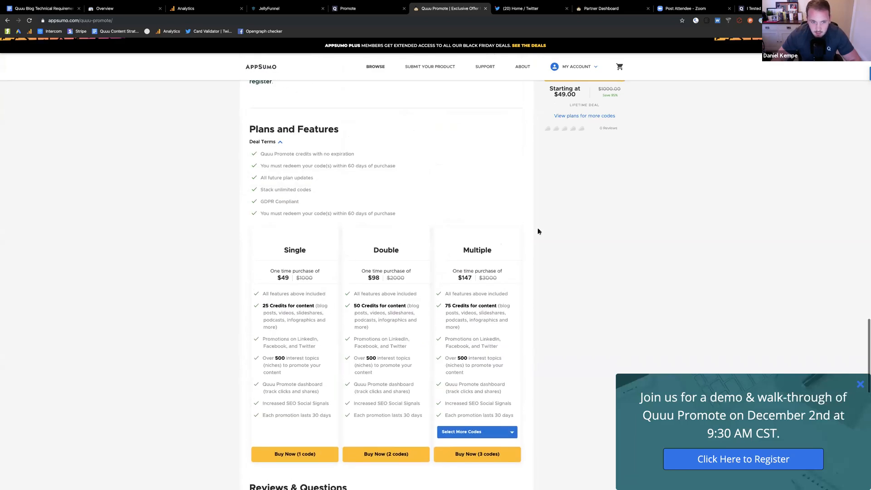
pyautogui.scroll(3)
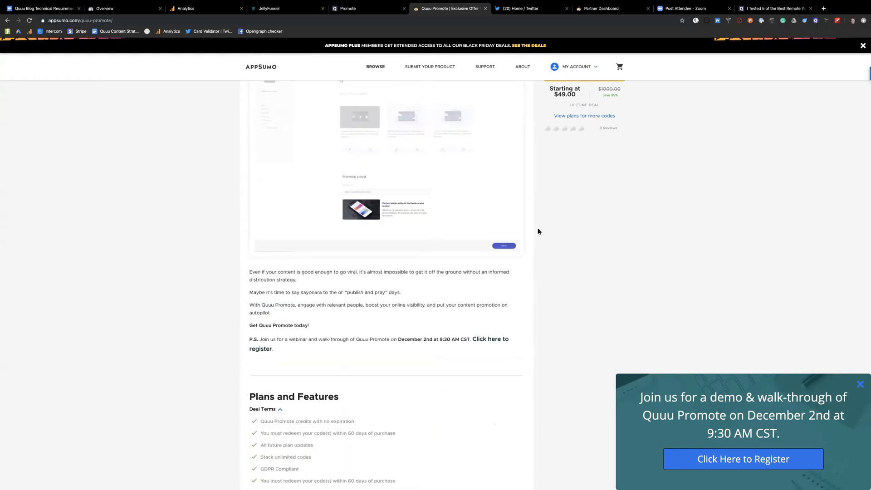
pyautogui.scroll(-3)
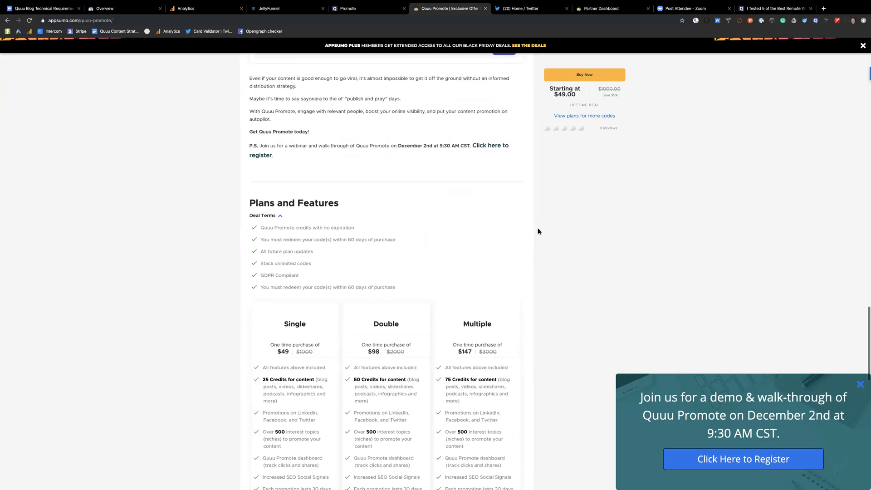
pyautogui.scroll(-3)
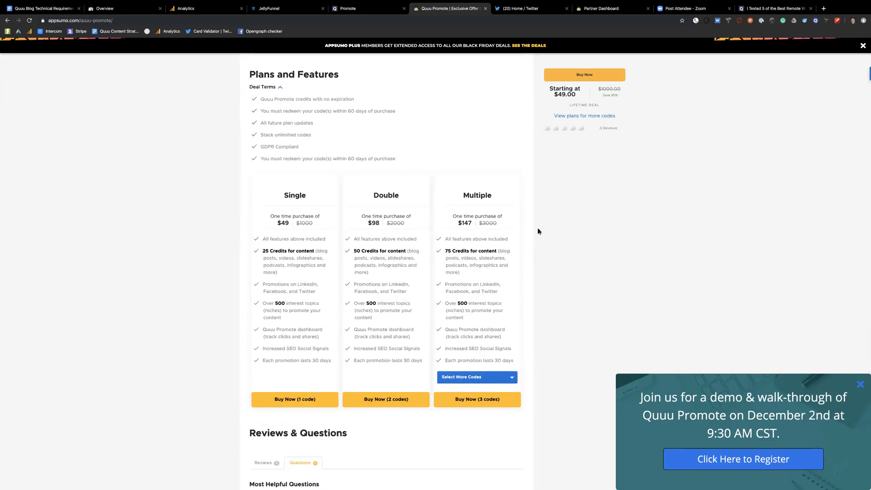
pyautogui.click(476, 377)
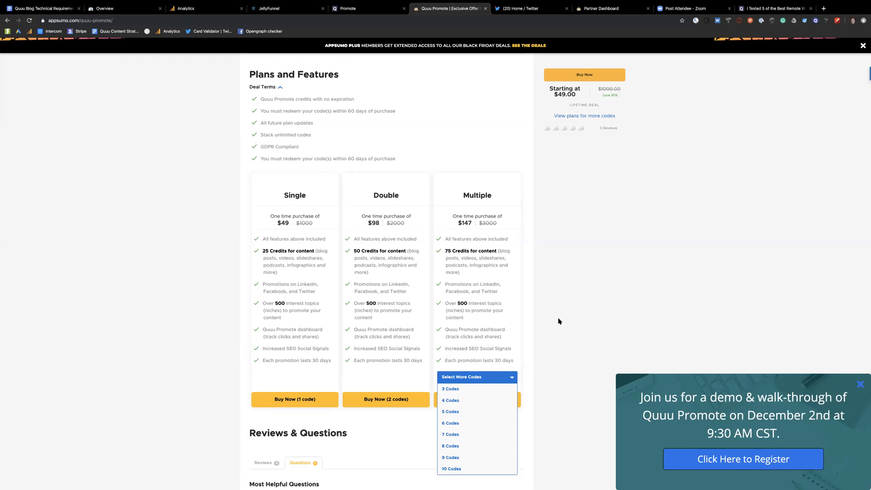
pyautogui.click(450, 389)
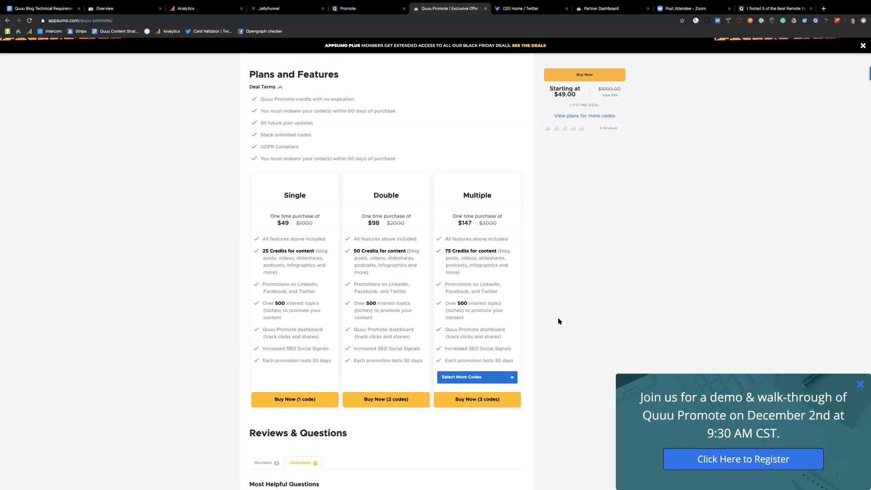